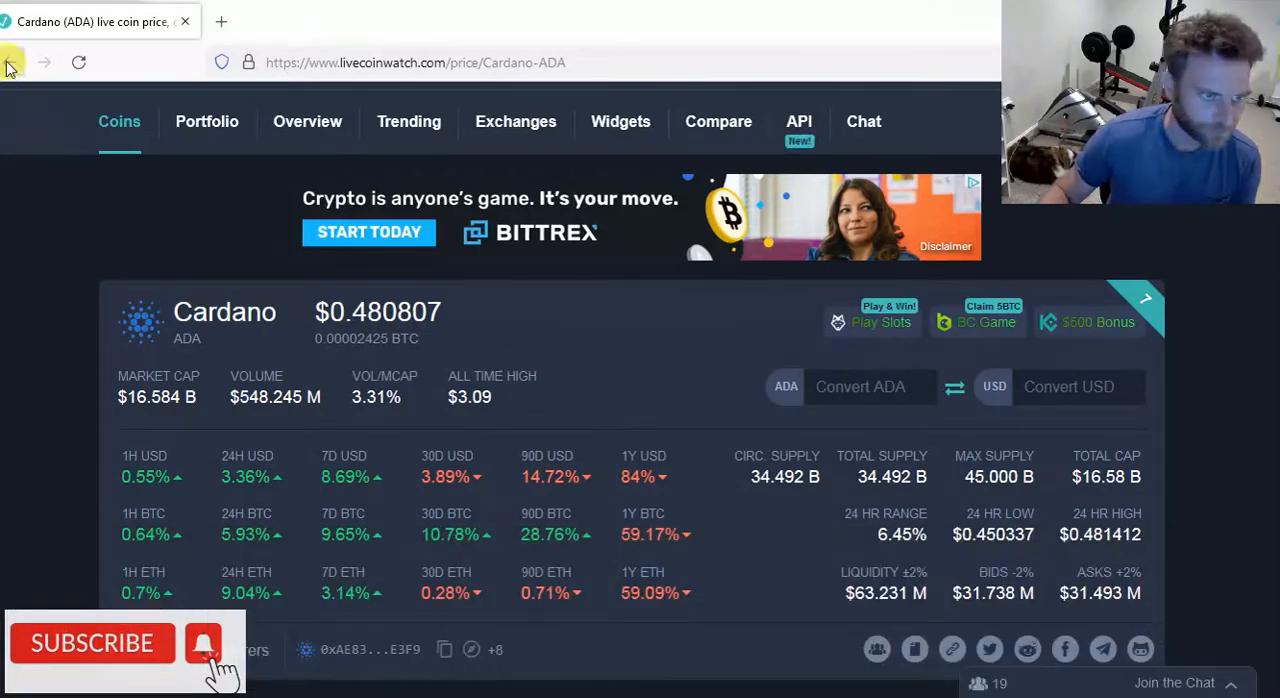
- Go back from Cardano's price page and scroll down to the Live Coin Watch coin table
left_click(11, 62)
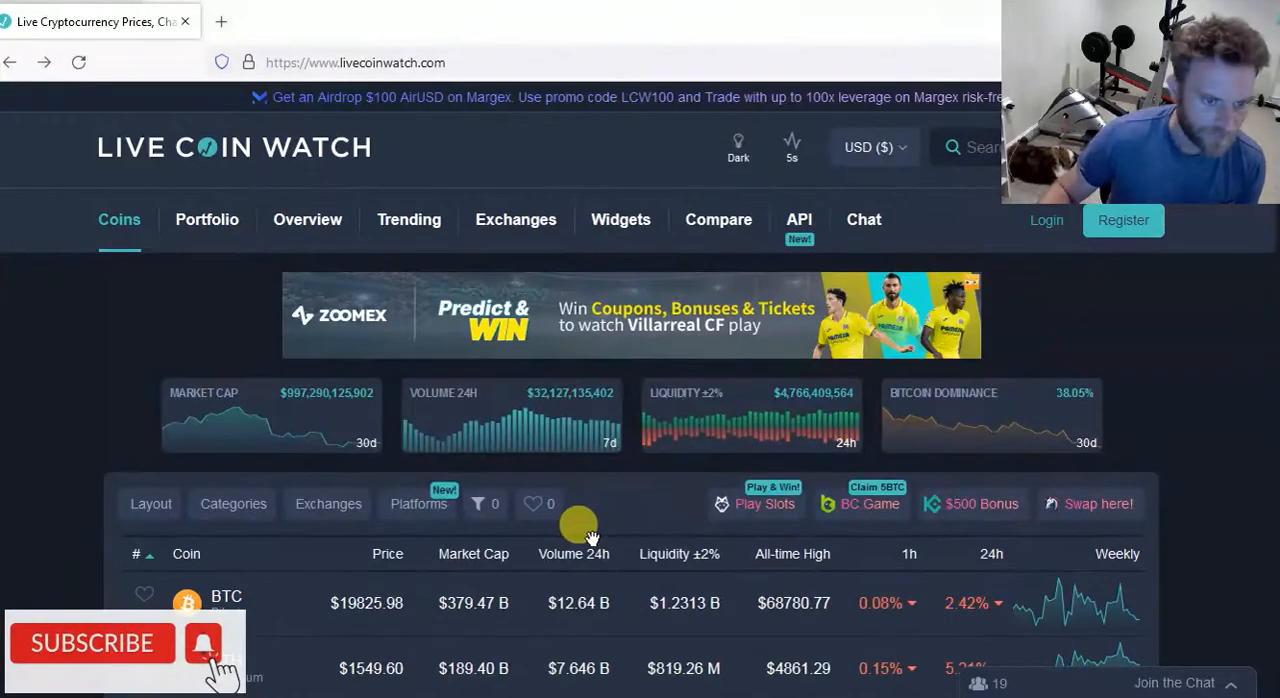
scroll("down", 3)
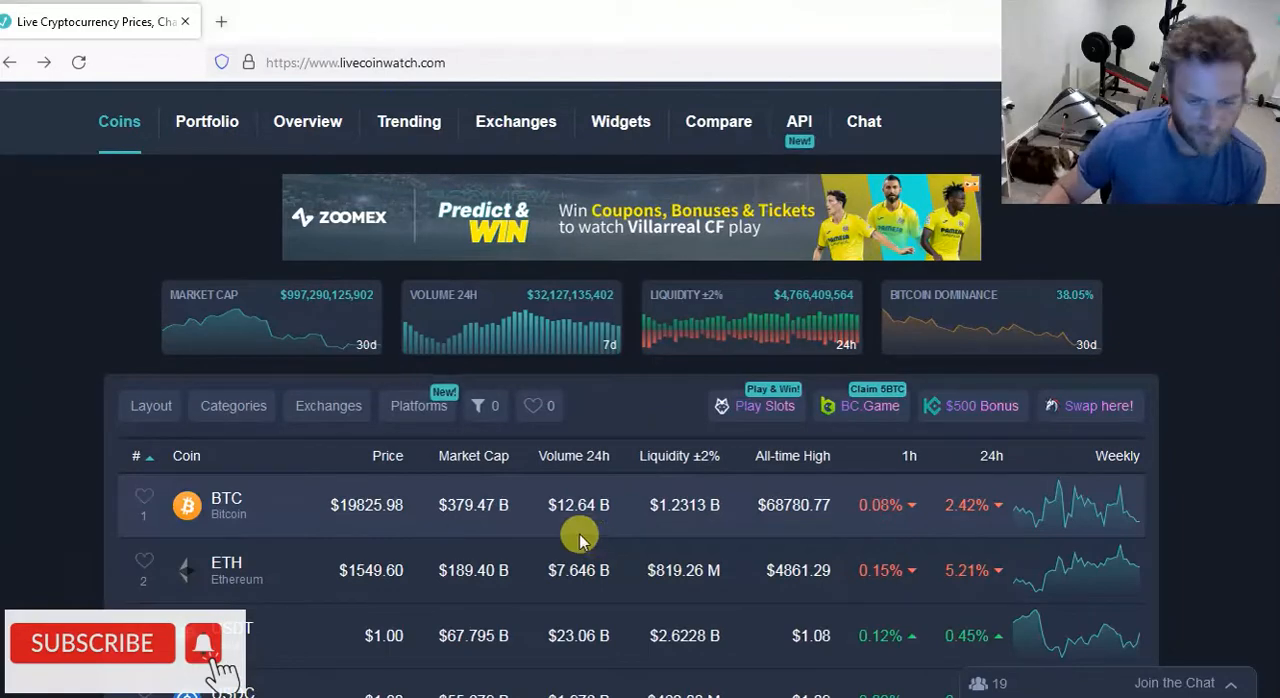
scroll("down", 3)
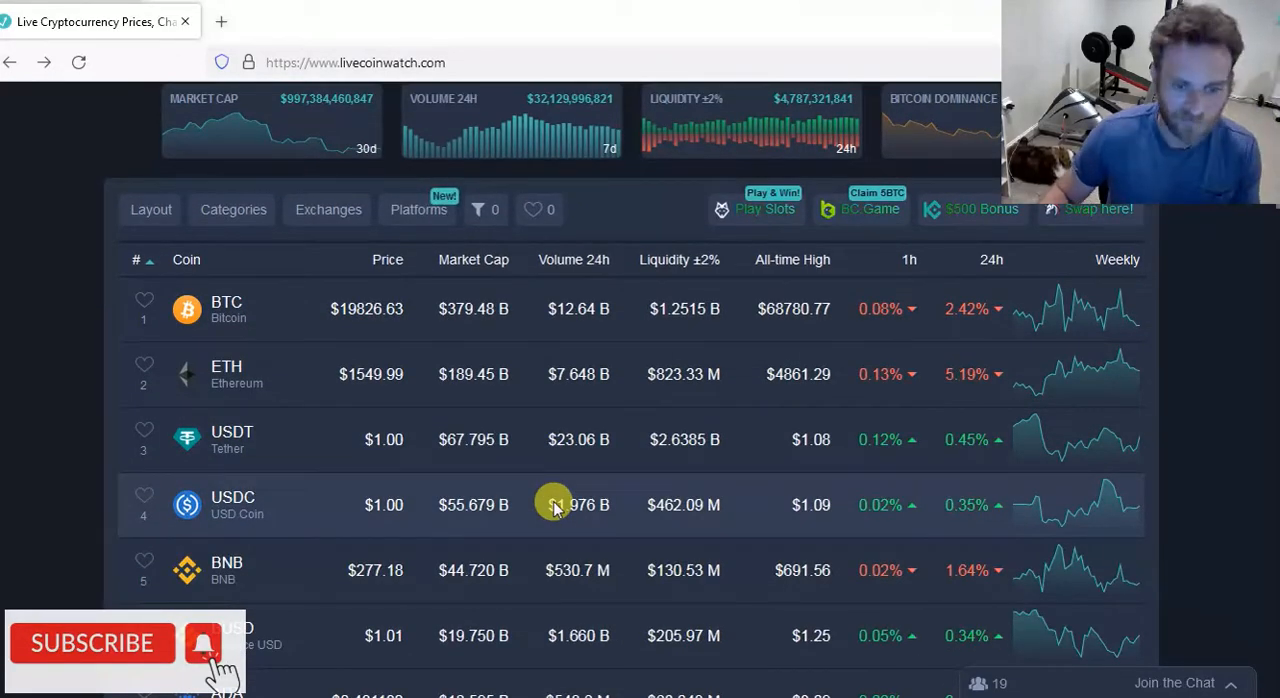
scroll("down", 3)
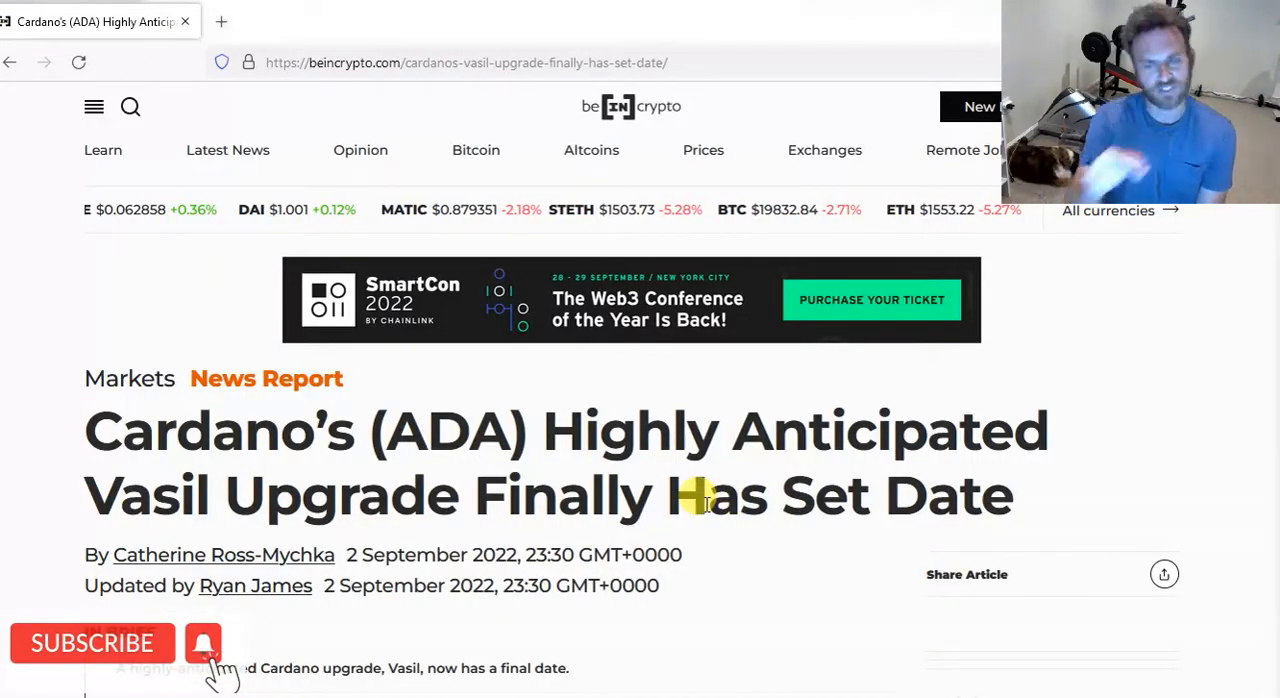
- Scroll the BeInCrypto Vasil article down to the paragraph giving the Sept. 22 date
scroll("down", 3)
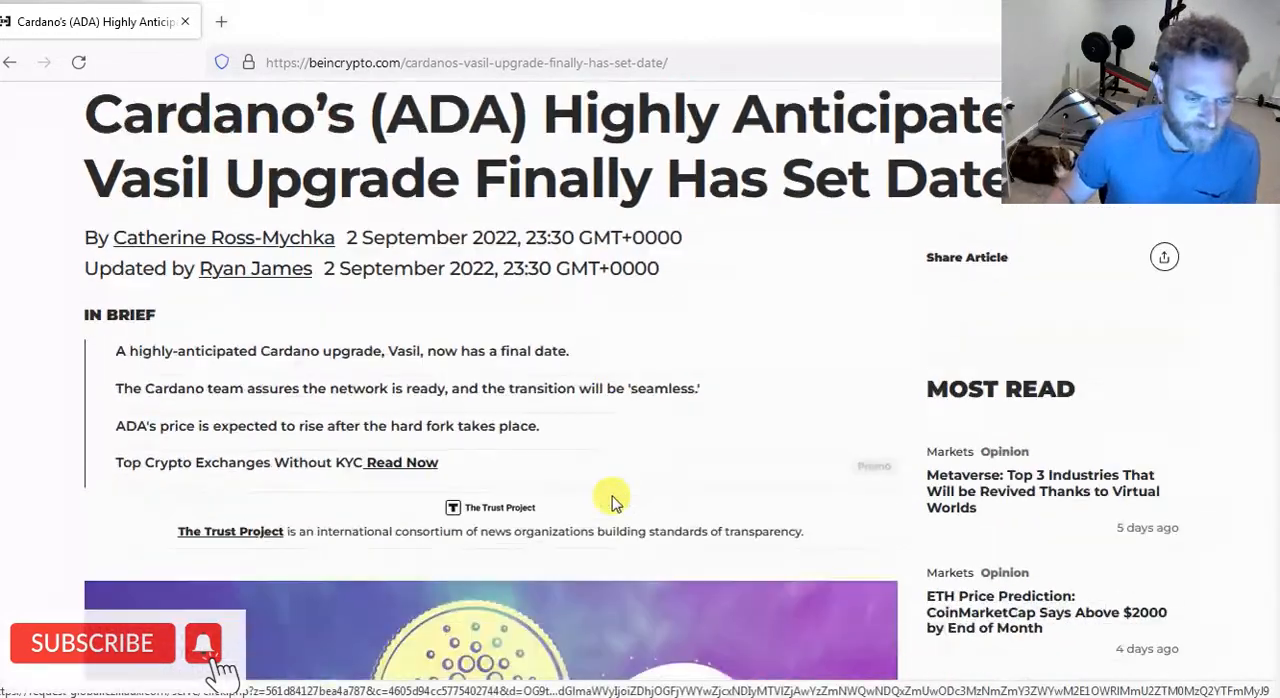
scroll("down", 3)
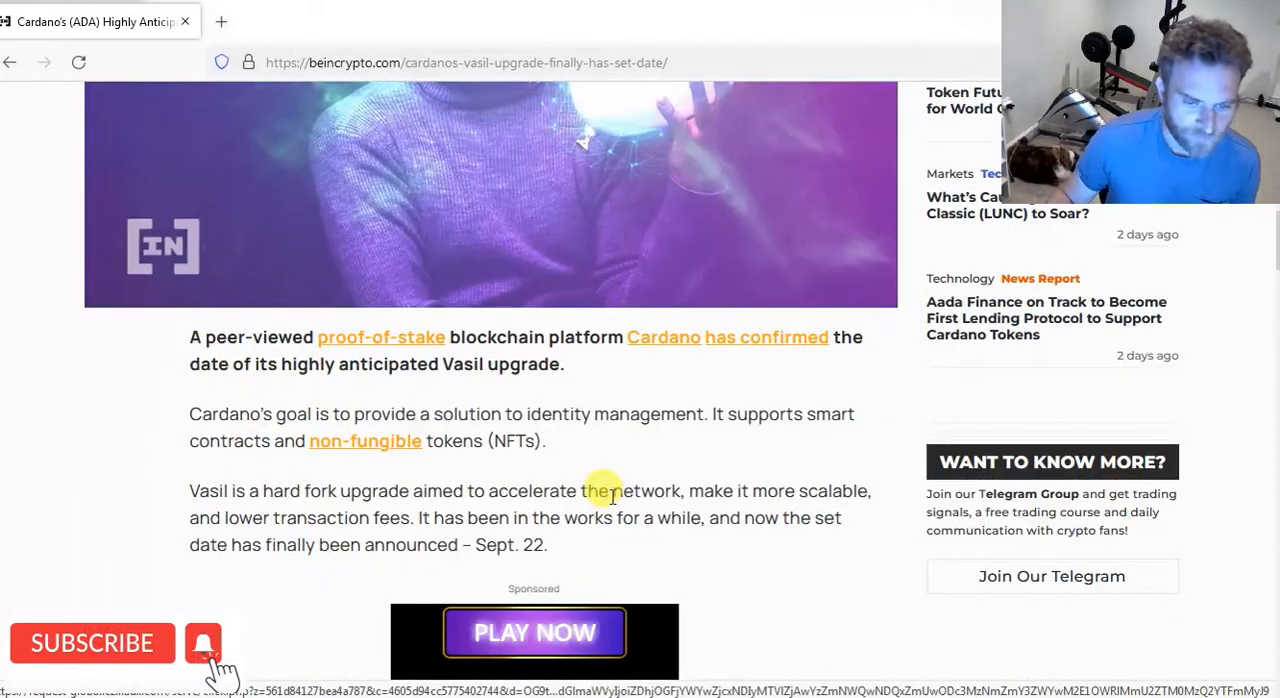
scroll("down", 3)
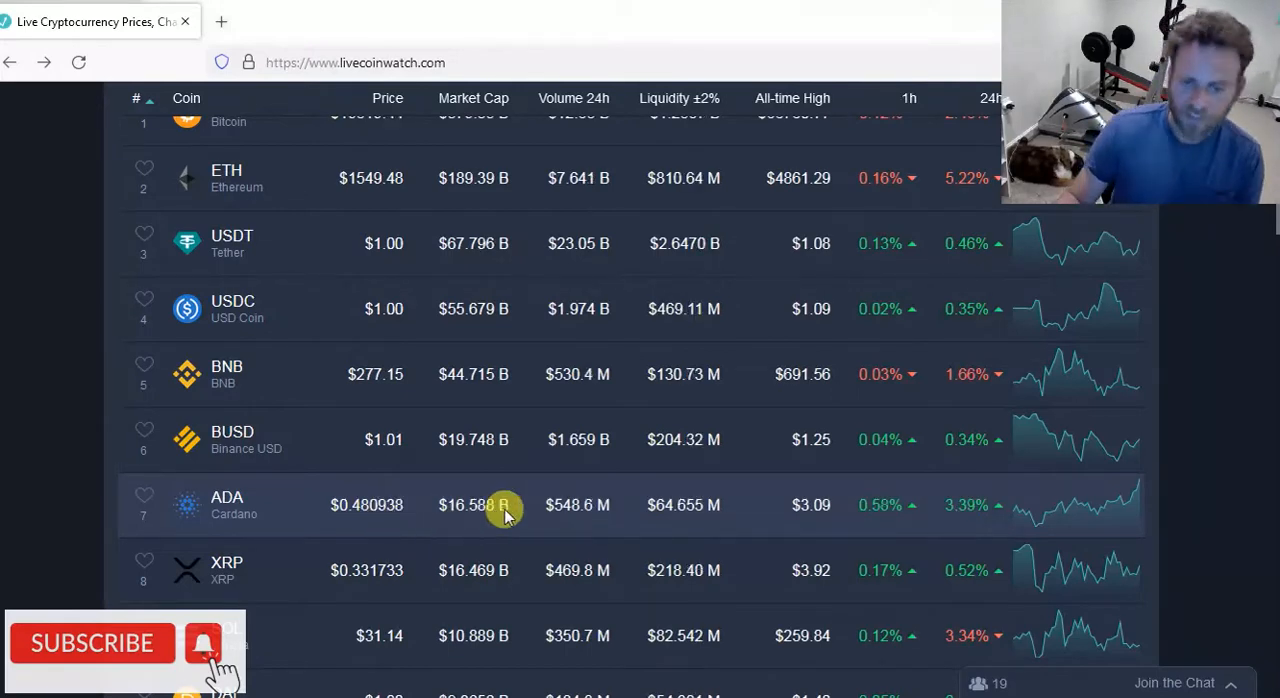
mouse_move(321, 497)
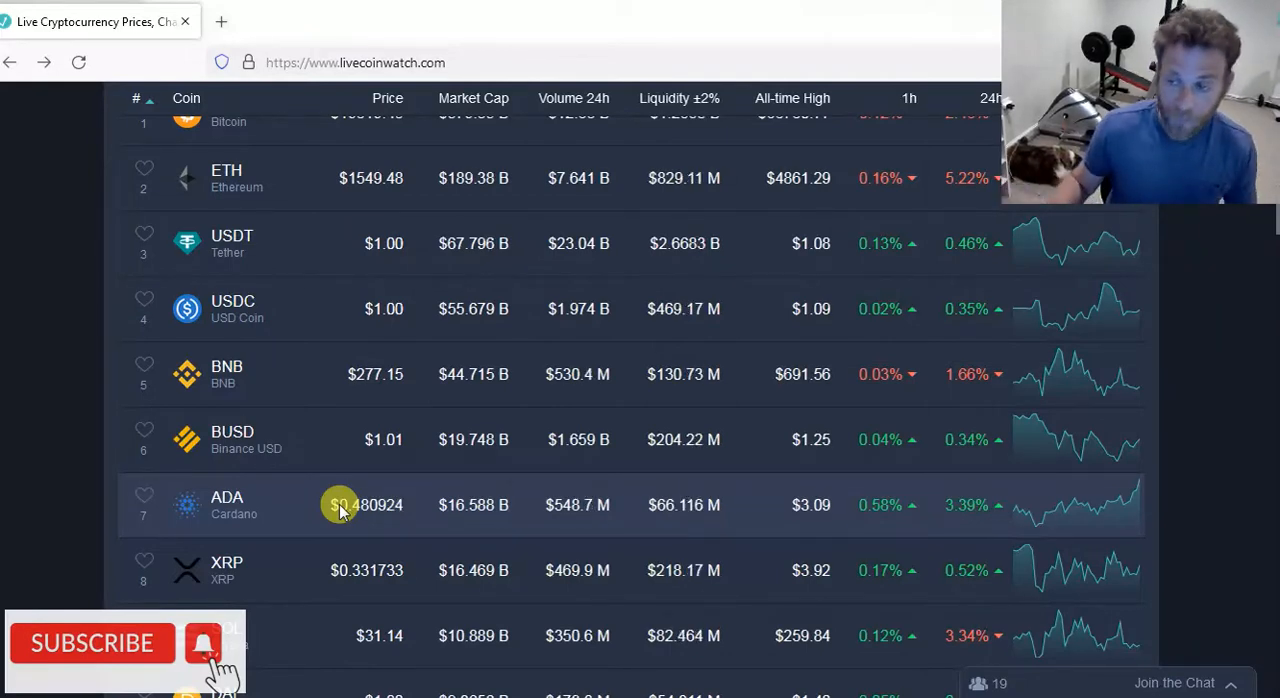
mouse_move(393, 490)
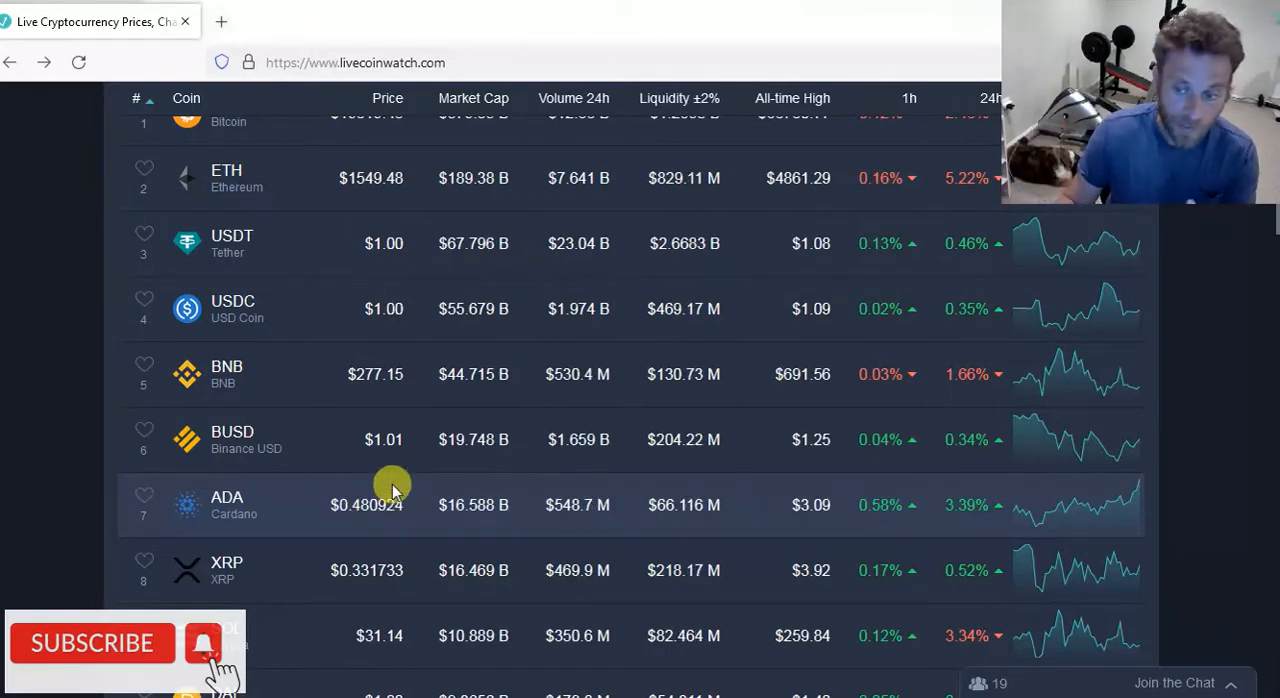
scroll("down", 3)
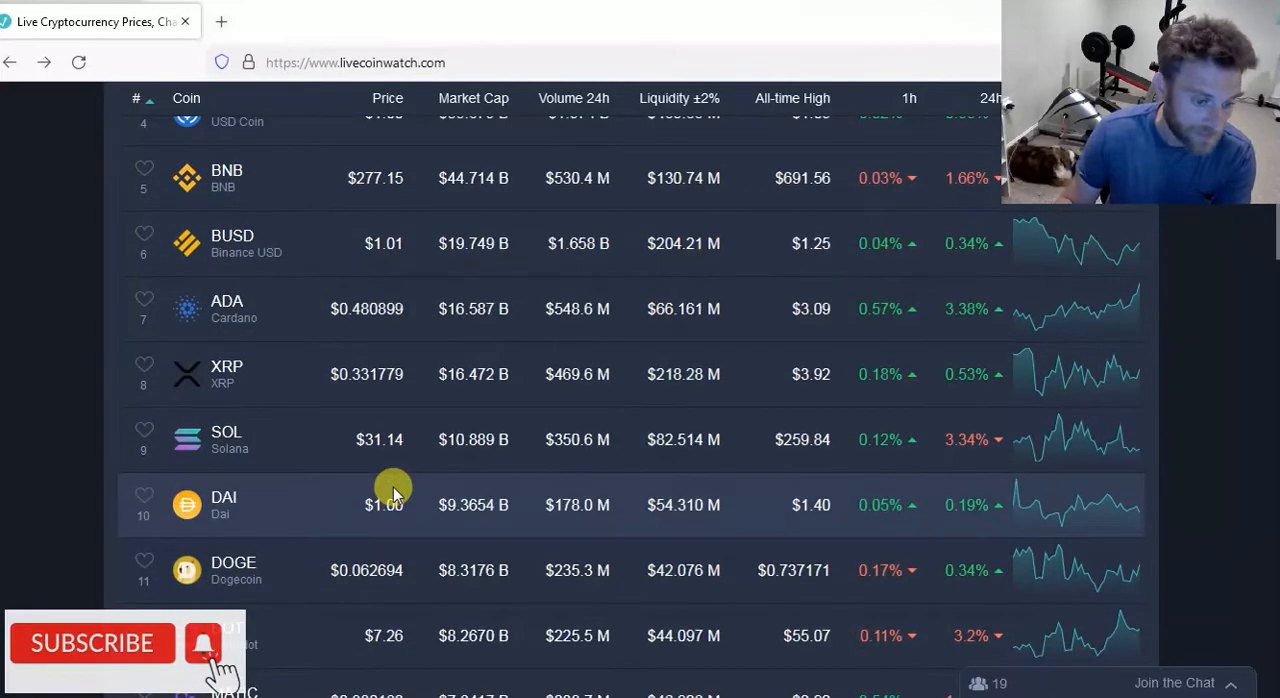
scroll("down", 3)
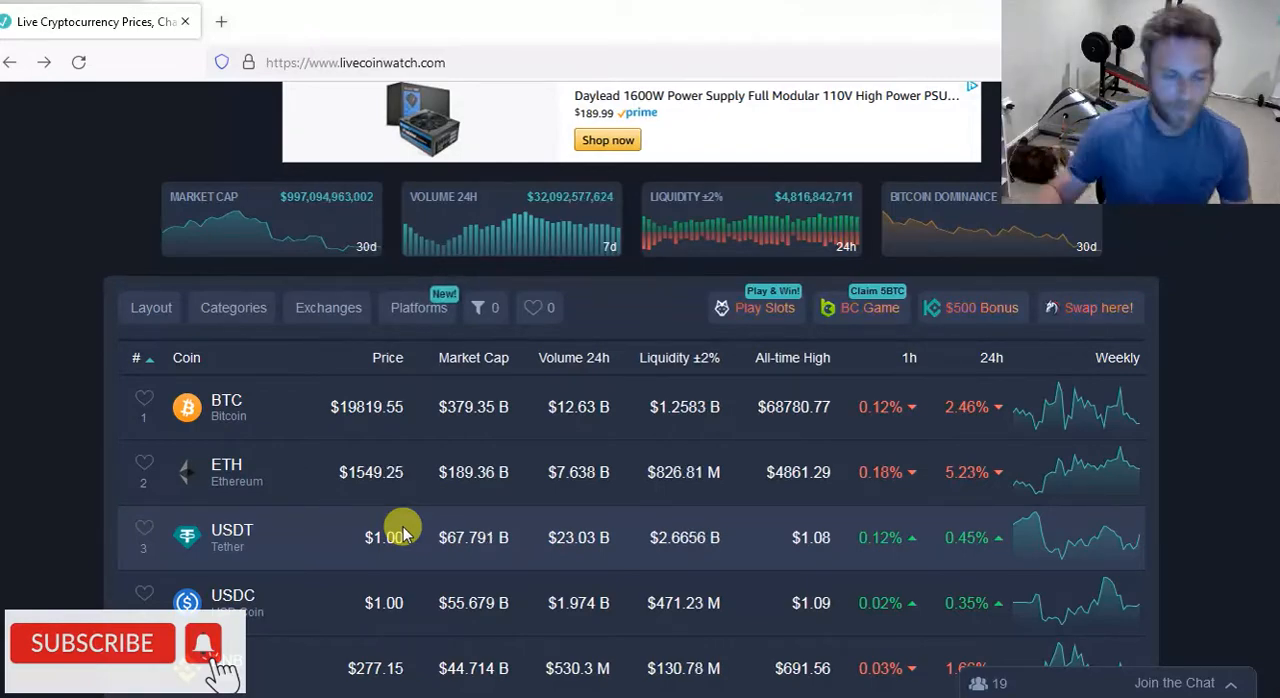
scroll("down", 3)
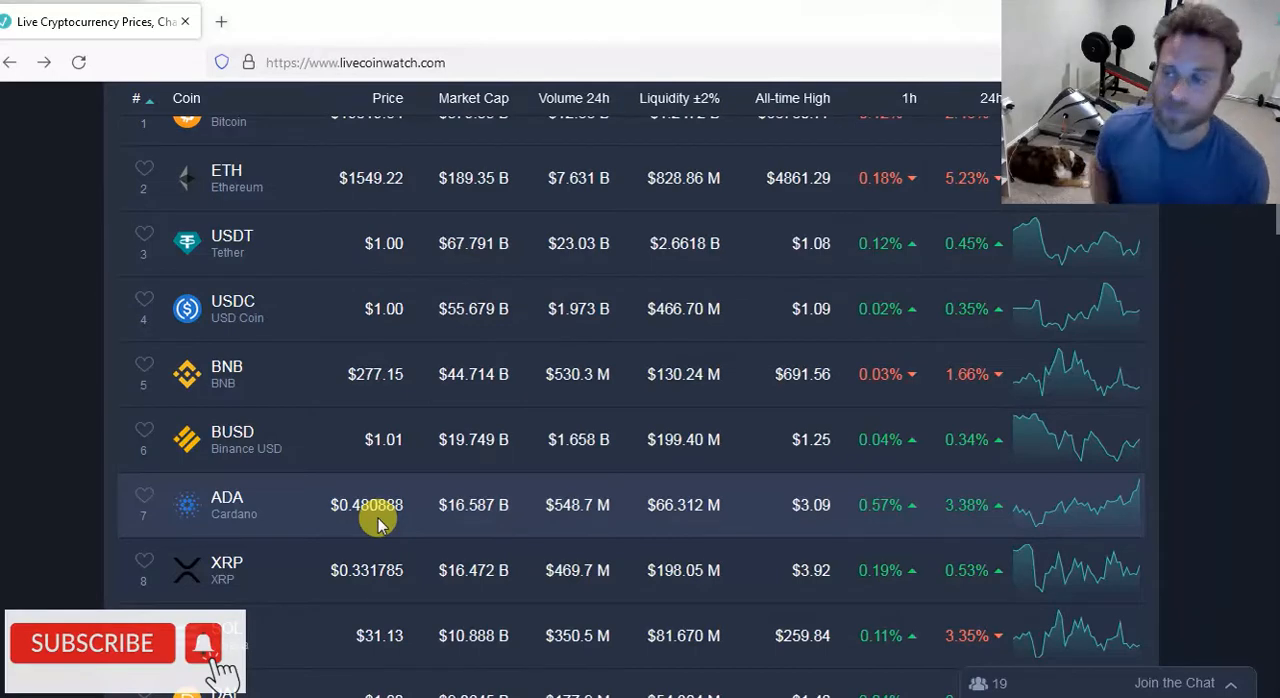
mouse_move(447, 525)
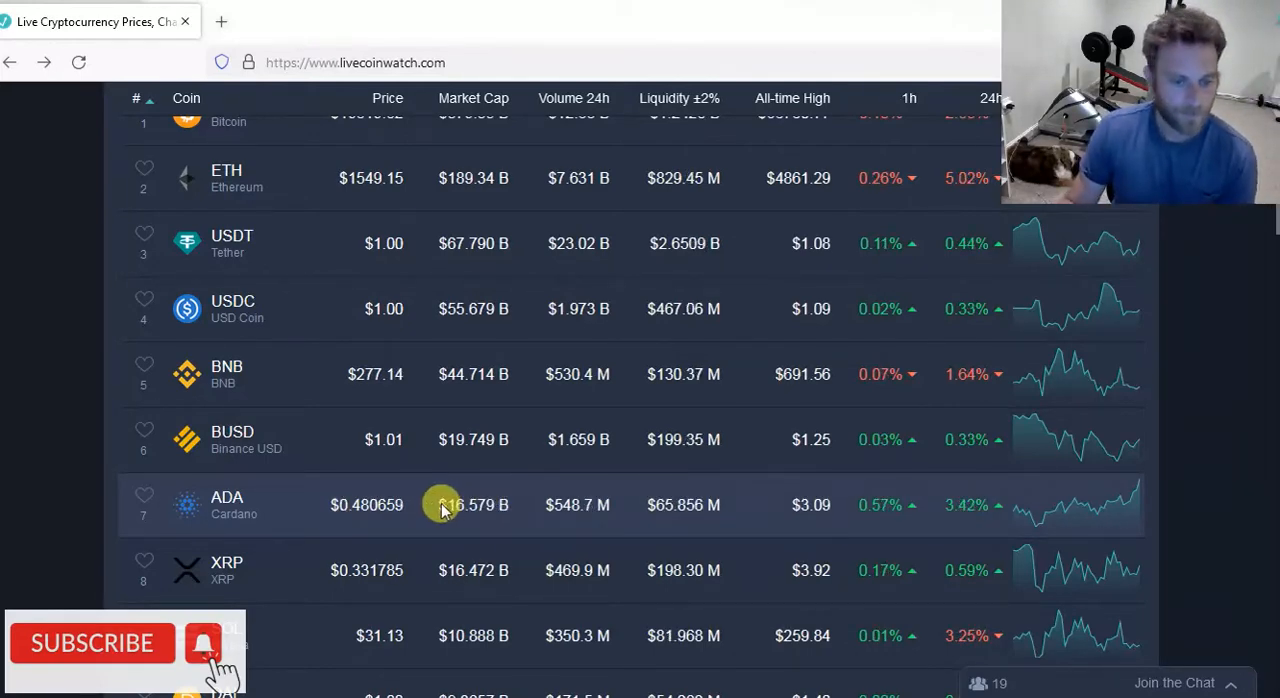
mouse_move(310, 478)
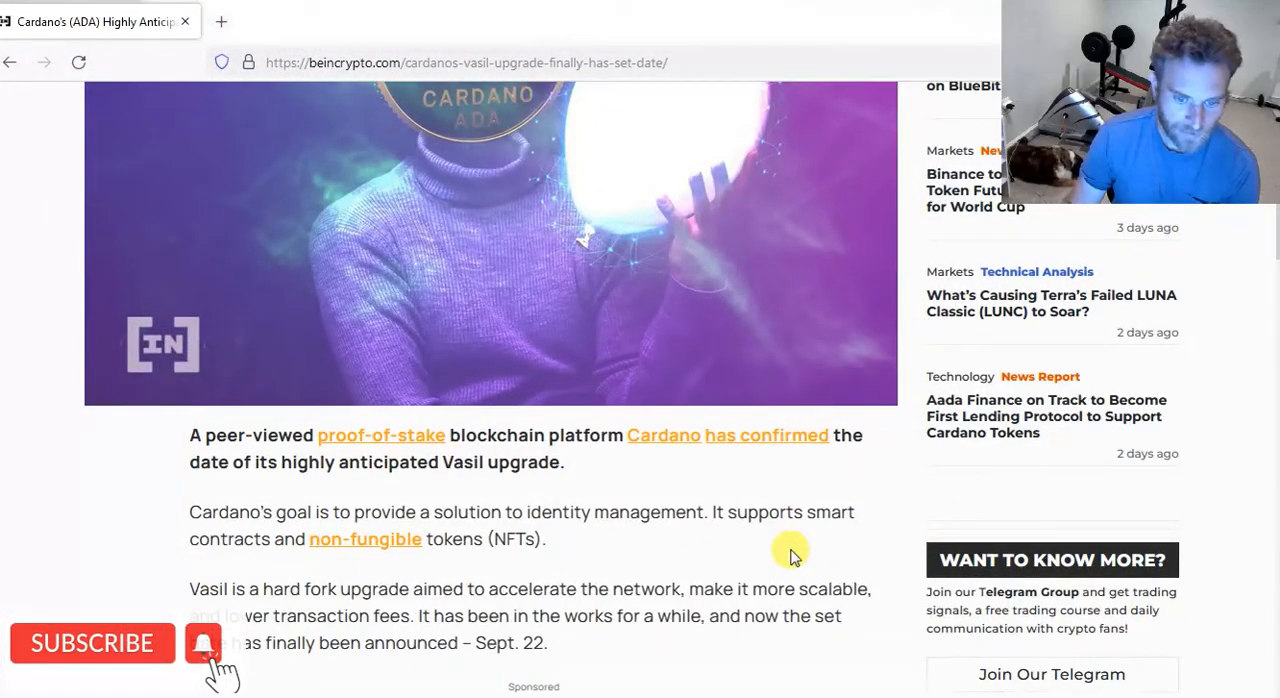
scroll("down", 3)
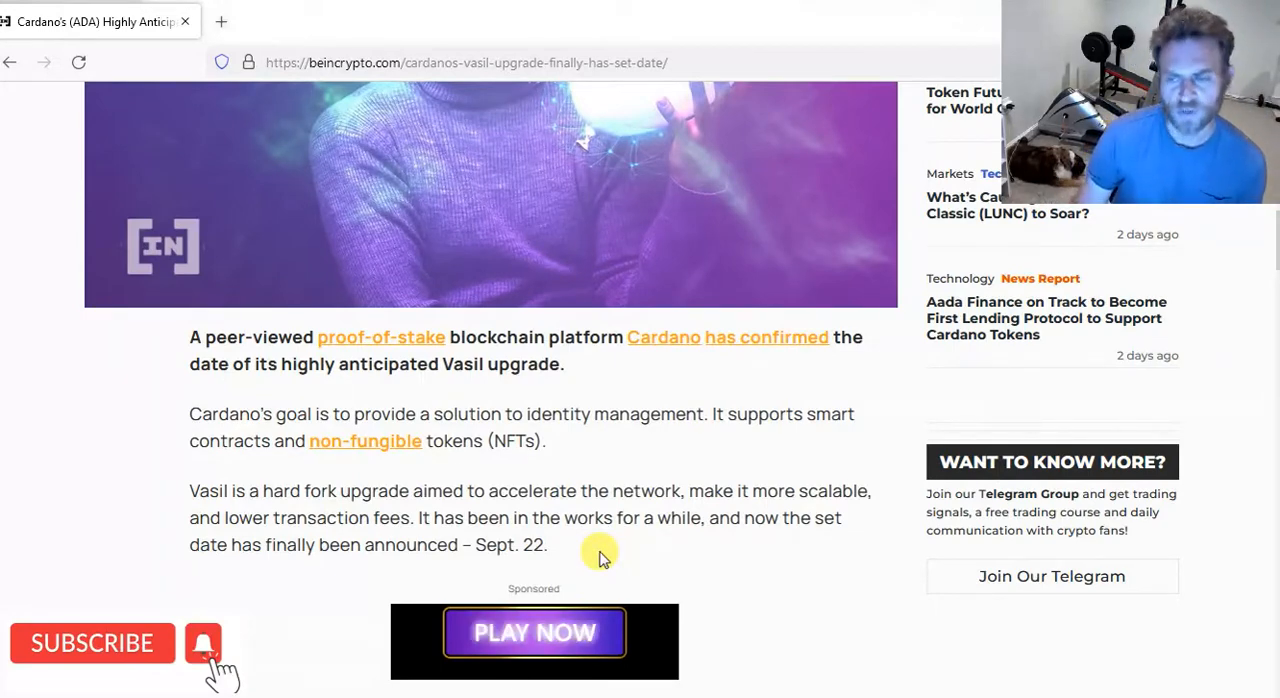
mouse_move(575, 558)
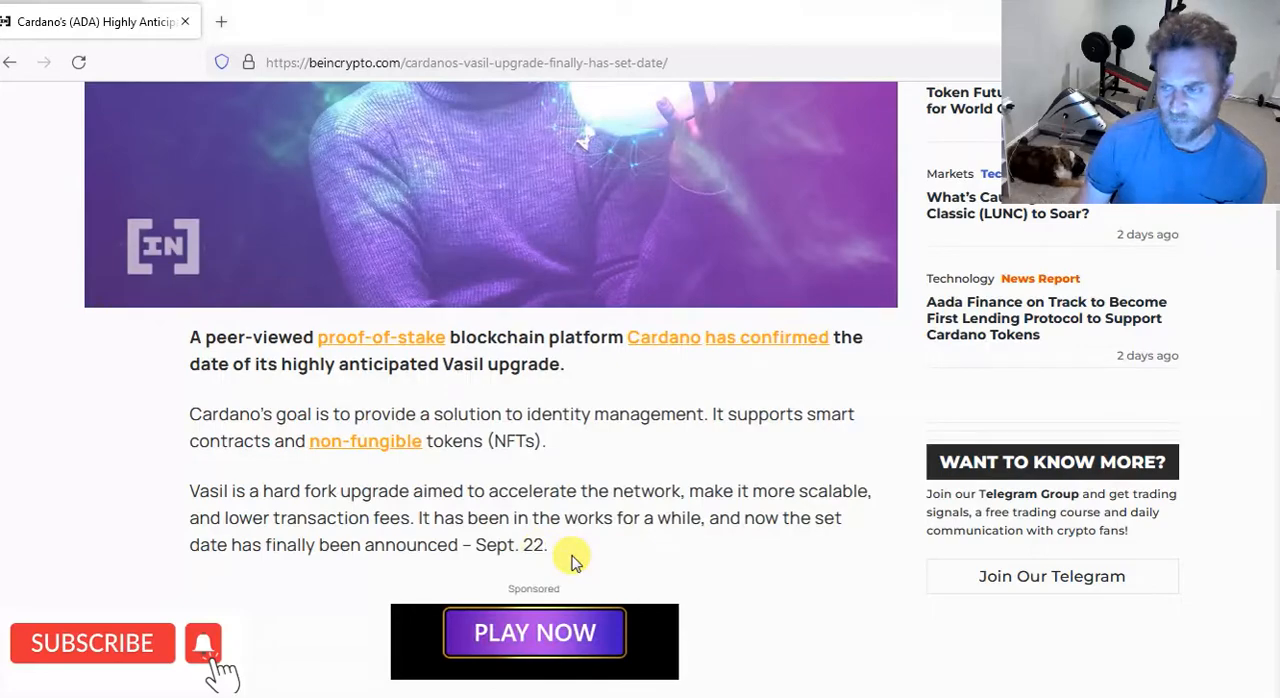
scroll("up", 3)
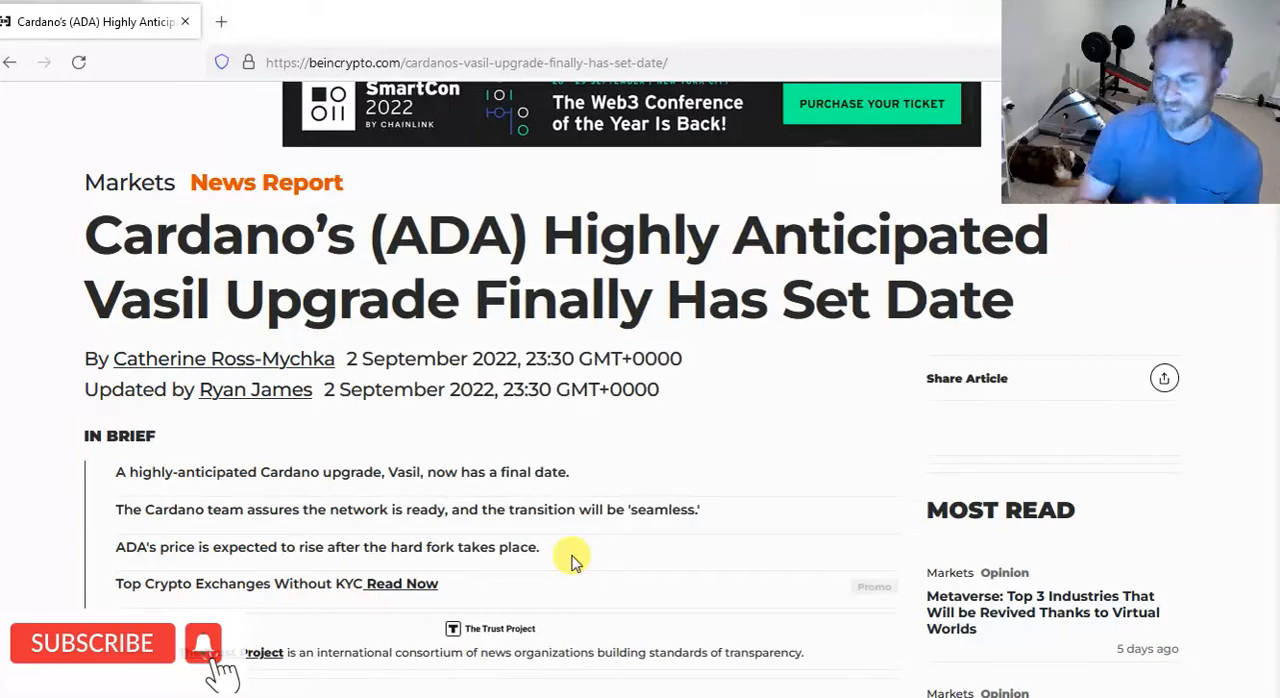
mouse_move(588, 568)
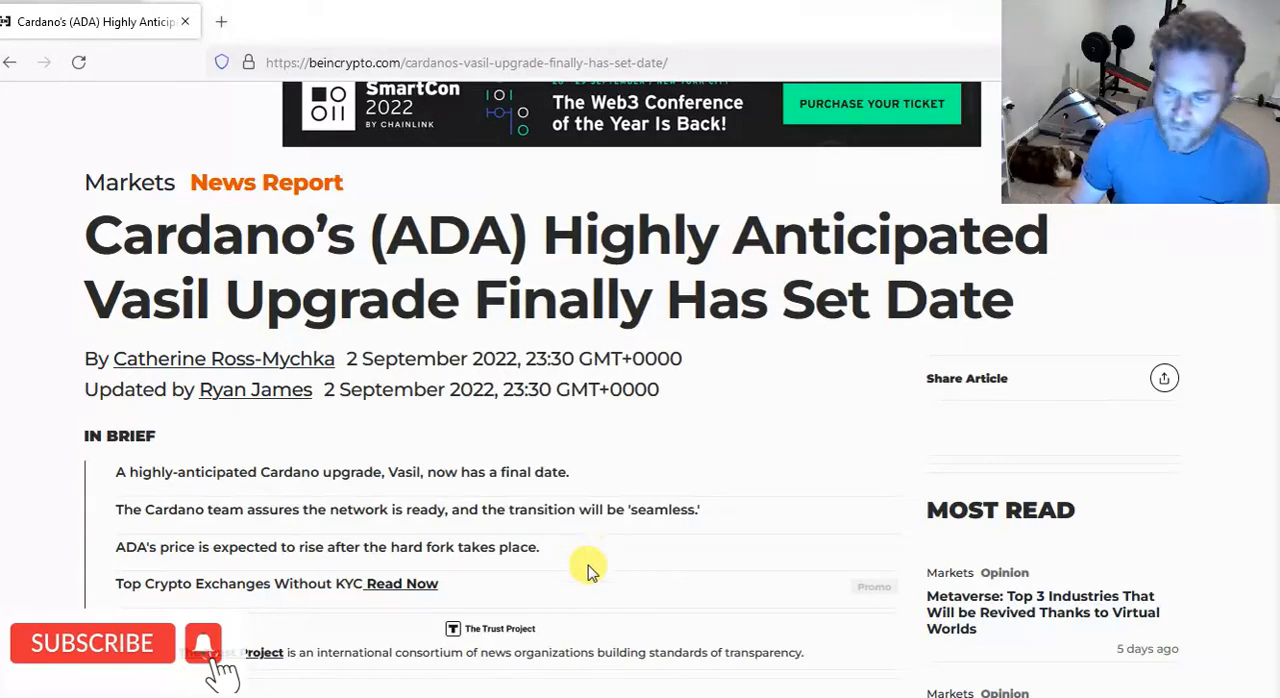
scroll("down", 3)
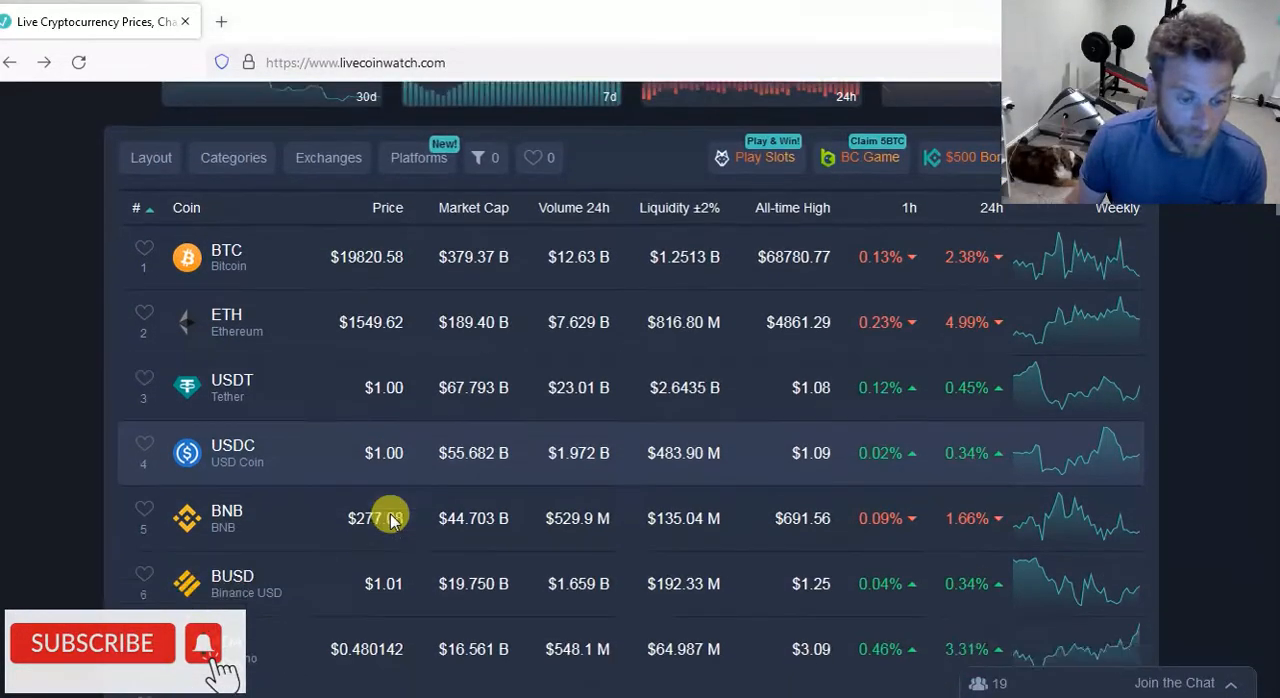
scroll("down", 3)
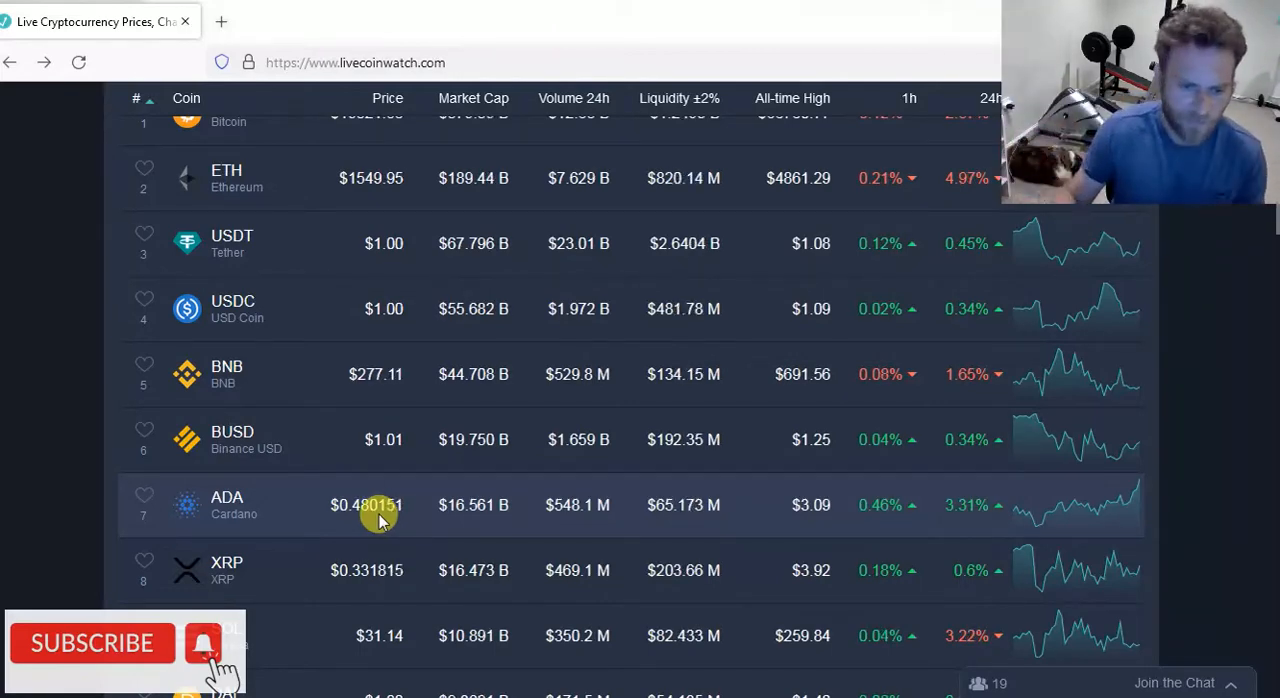
mouse_move(453, 530)
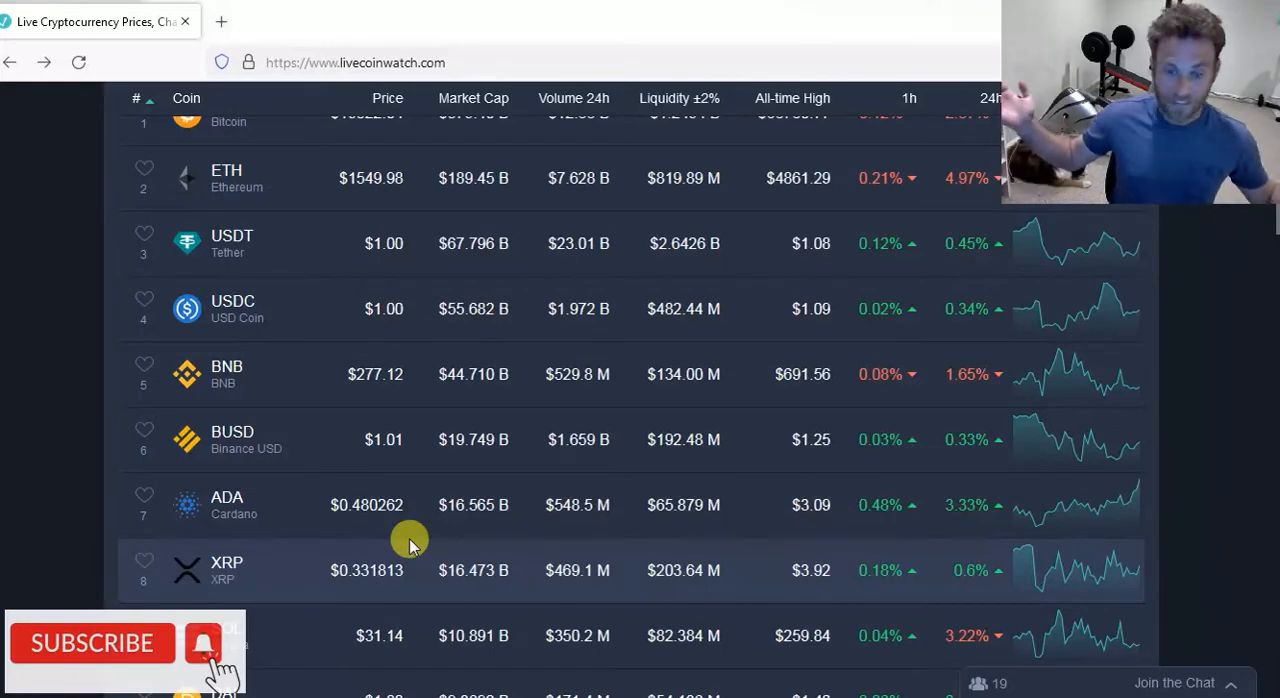
mouse_move(500, 555)
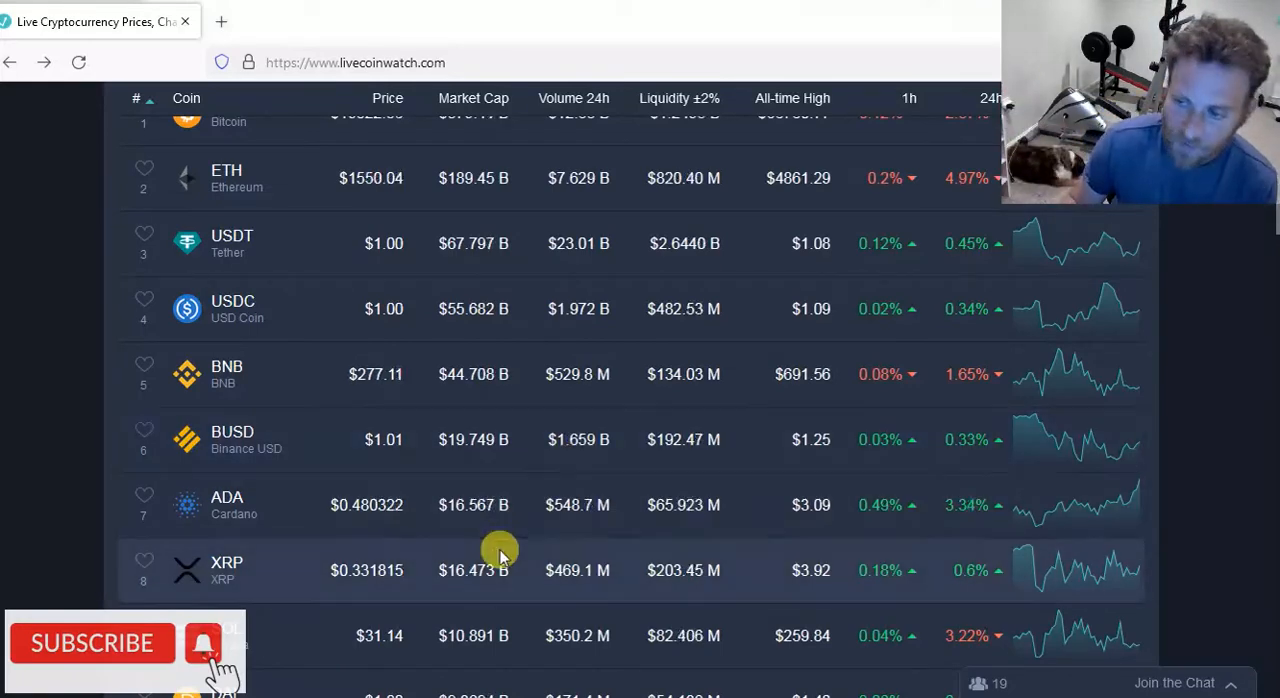